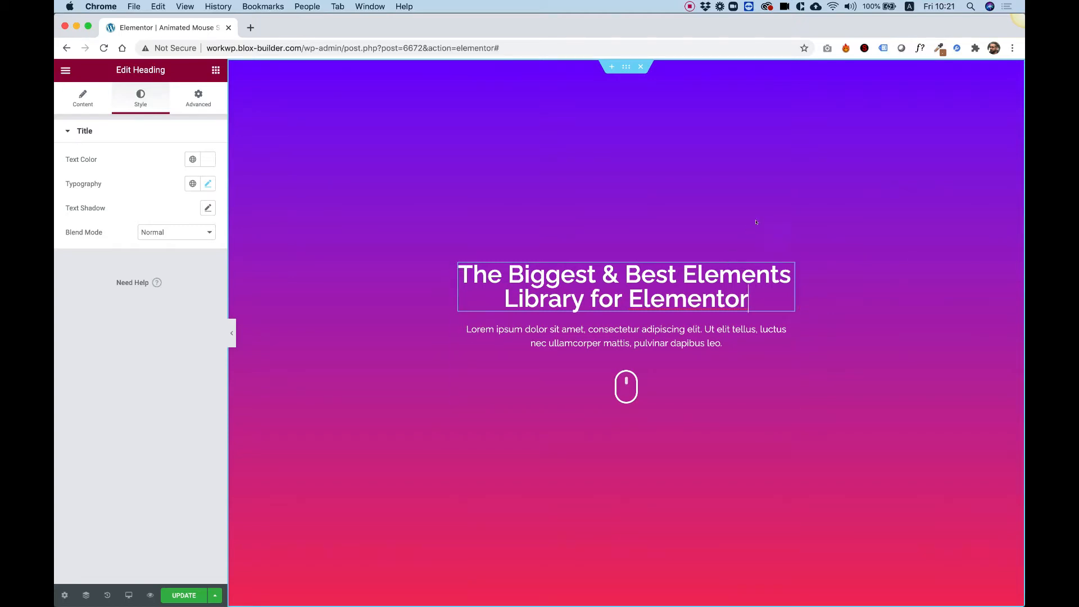
Step: Select the Animated Mouse Scroll Icon widget below the hero text, with Enable Link on
click(626, 387)
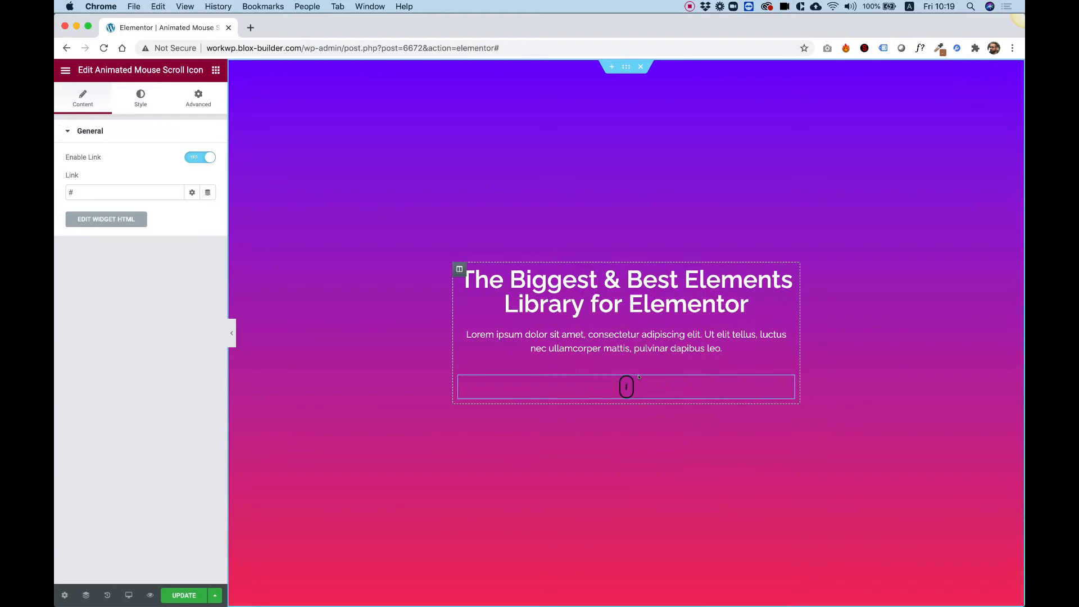
mouse_move(662, 396)
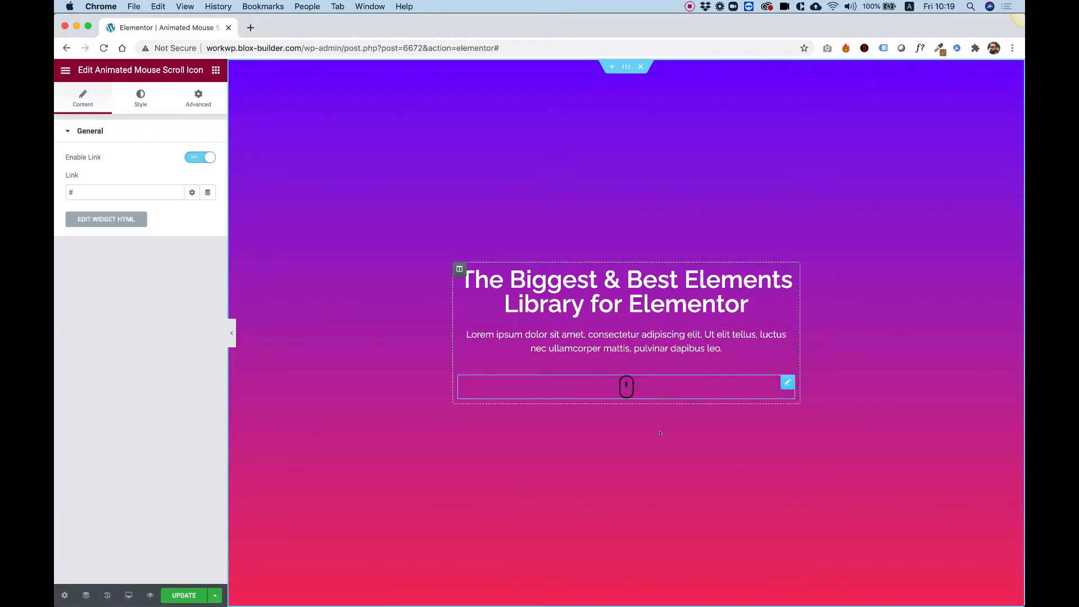
mouse_move(650, 390)
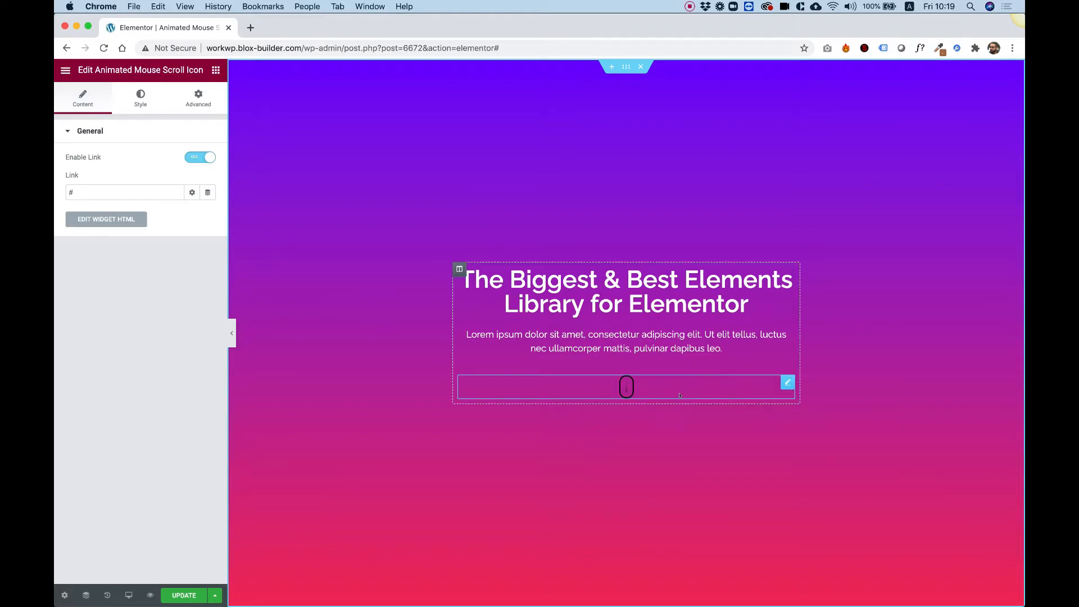
Step: Show the icon's Style settings: centred, black, height 40, width 25, border 2, radius 50
click(141, 96)
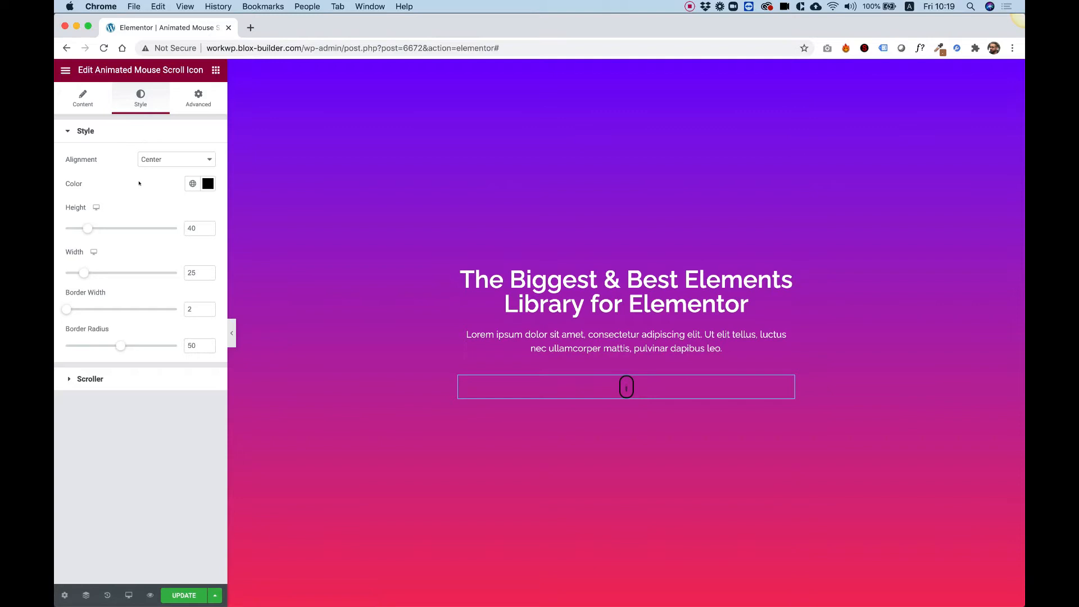
Step: Briefly align the icon Left, return it to Center, and make it white
click(176, 159)
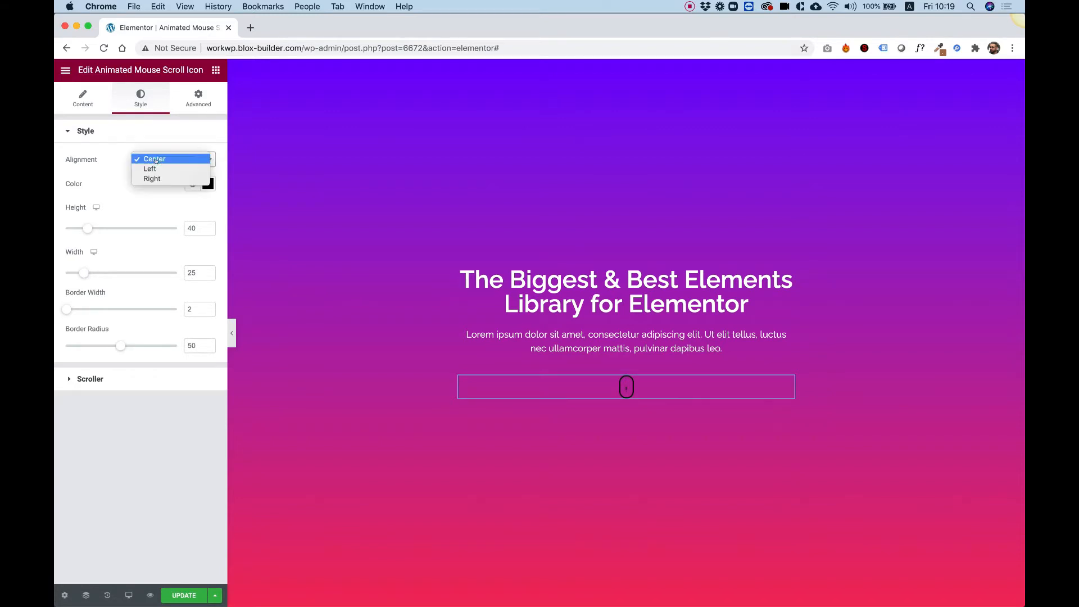
click(149, 169)
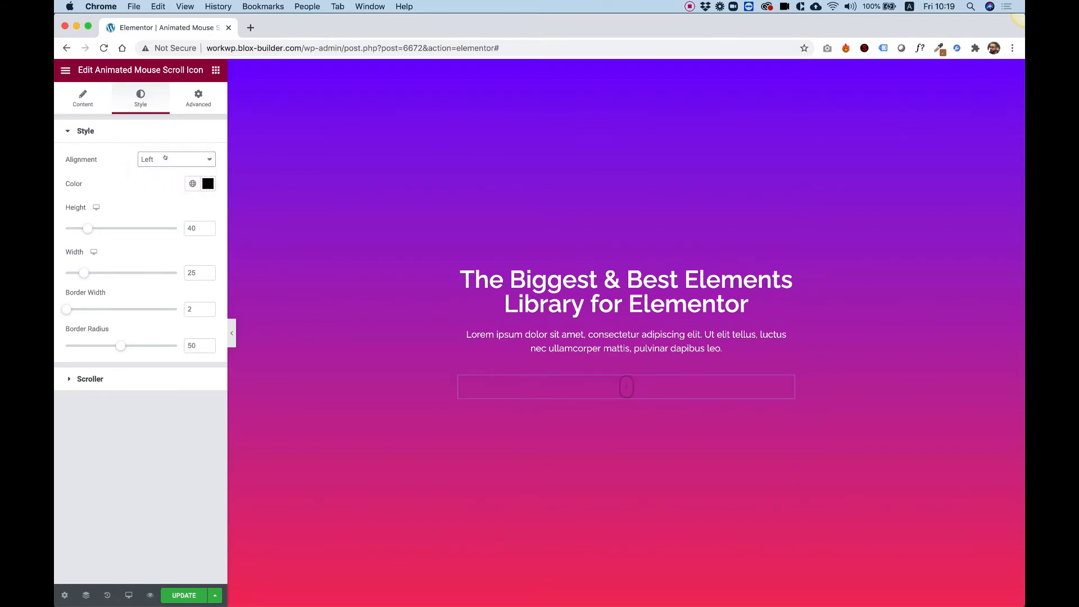
click(176, 159)
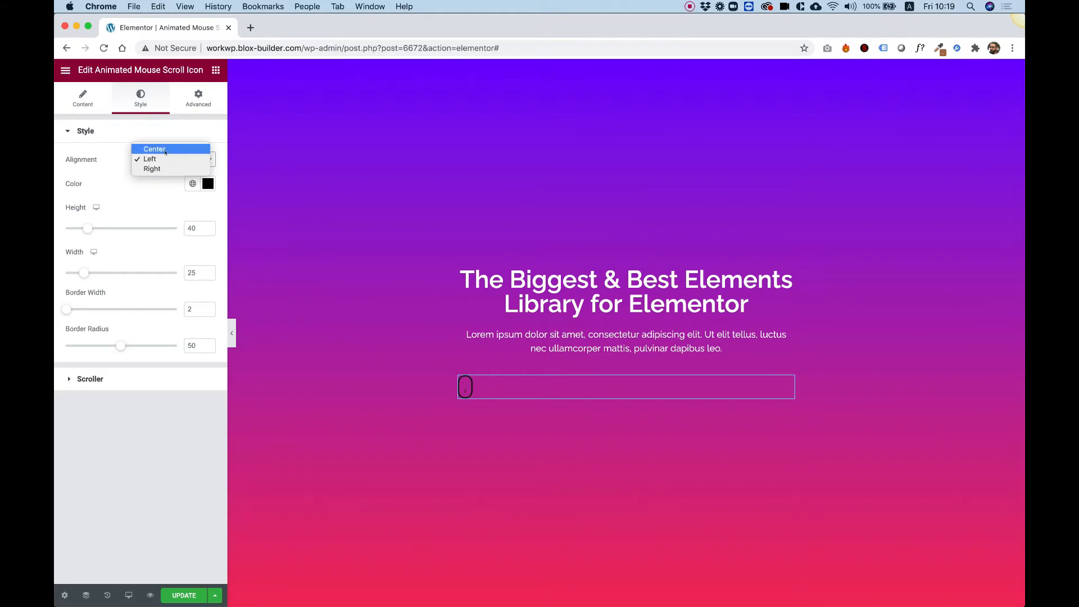
click(154, 149)
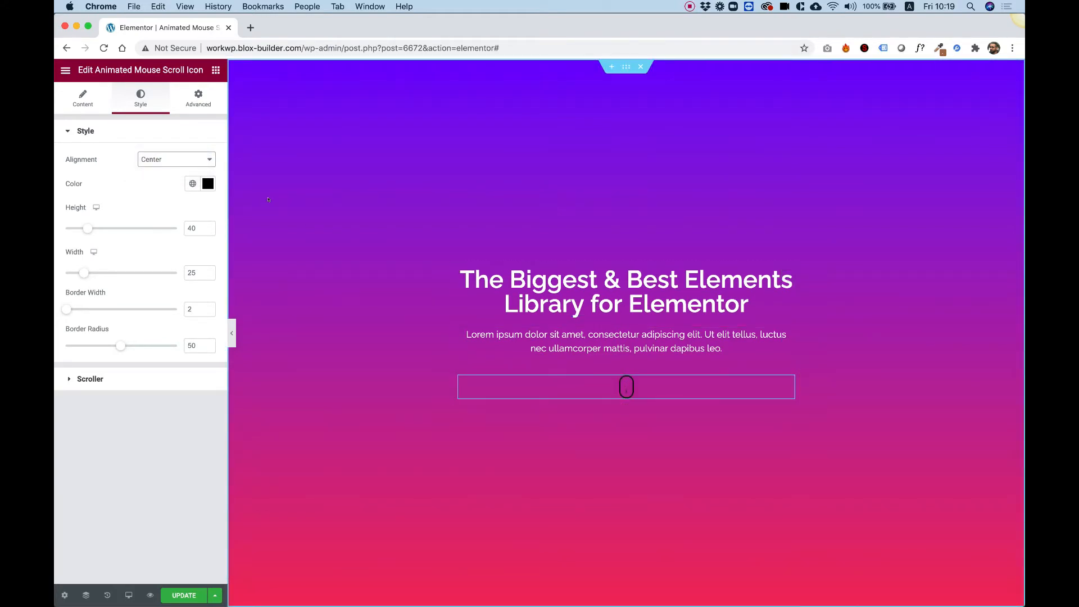
click(207, 184)
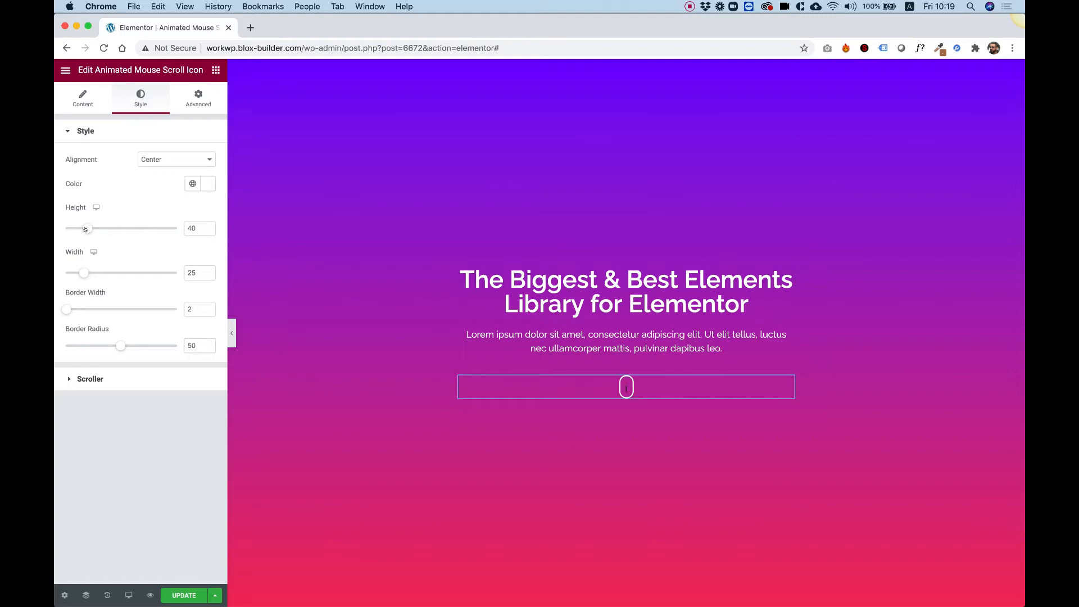
Step: Enlarge the scroll icon to height 58 and width 40, with border width 3
drag(85, 227, 102, 228)
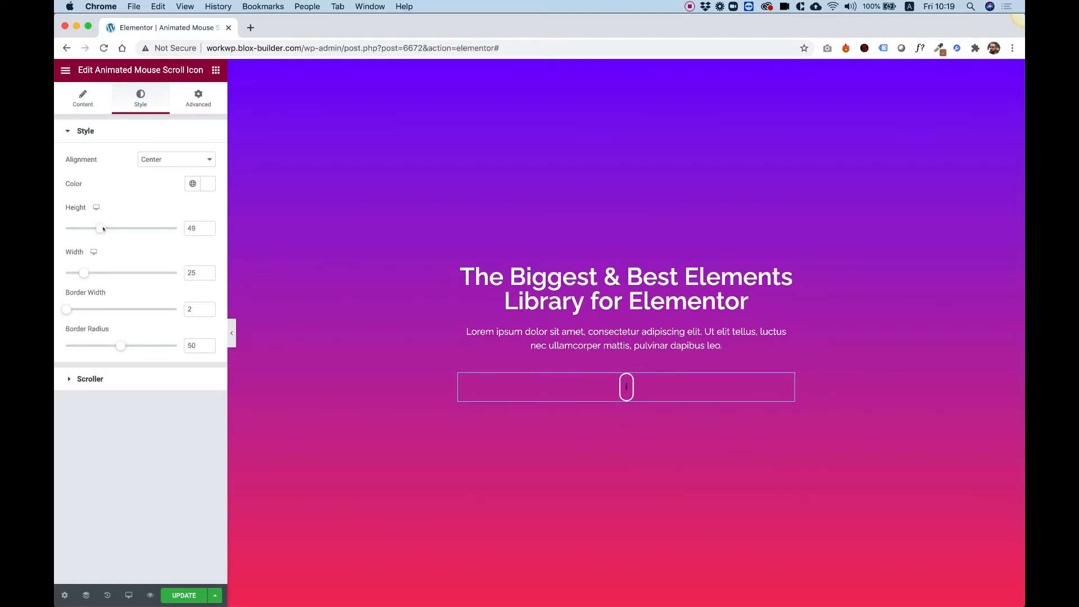
drag(102, 227, 114, 228)
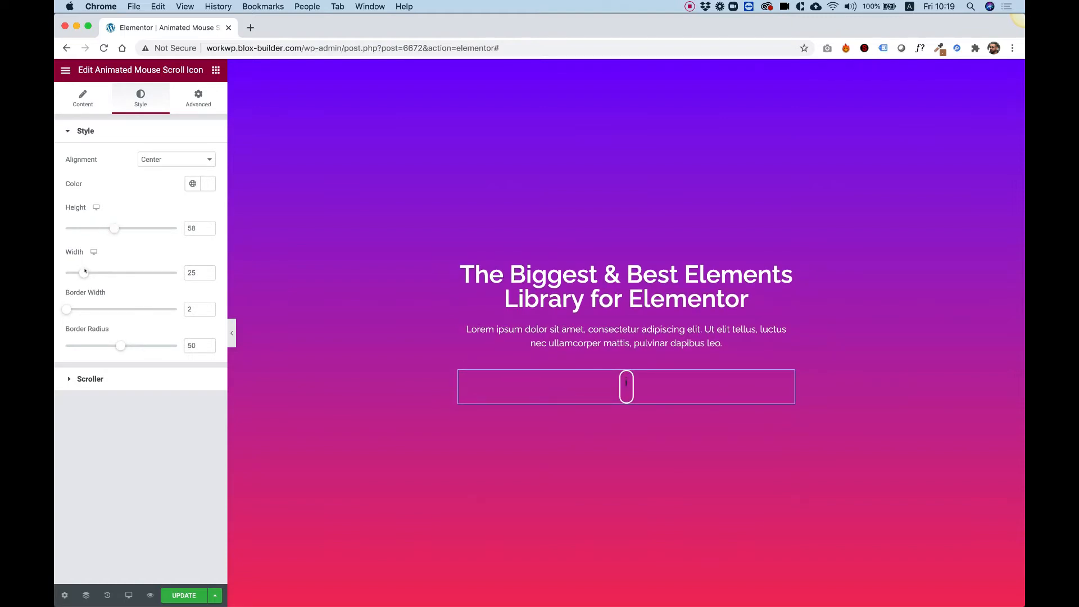
drag(84, 272, 100, 272)
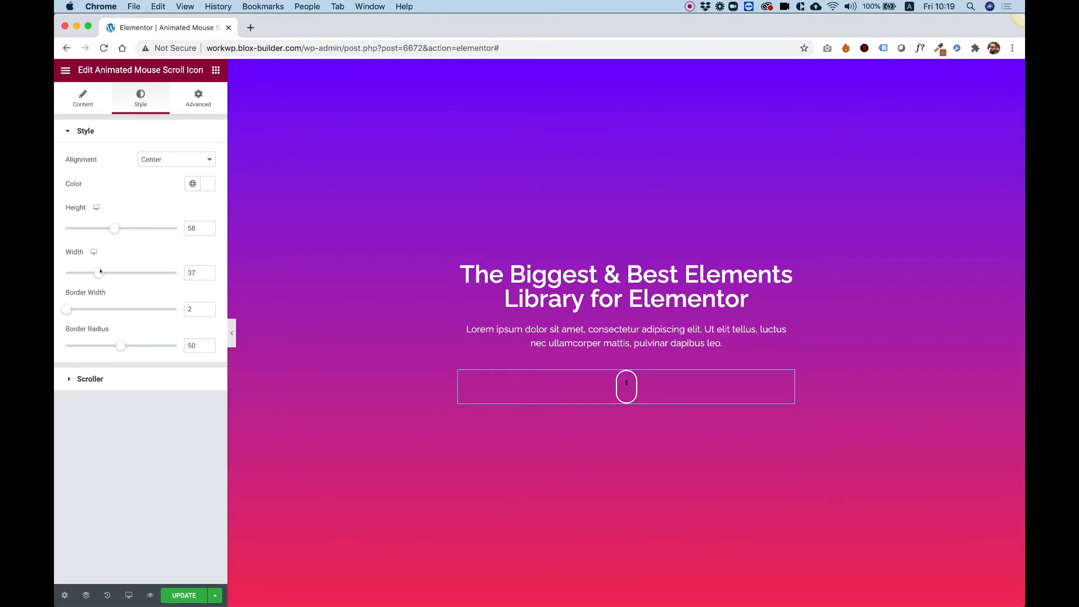
drag(100, 273, 104, 273)
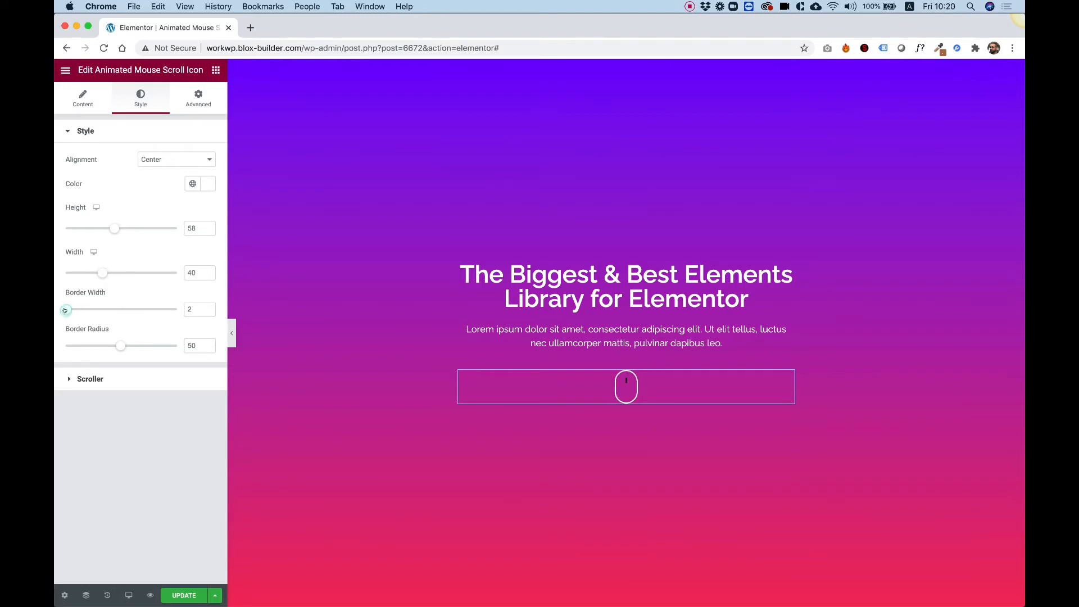
drag(65, 309, 68, 309)
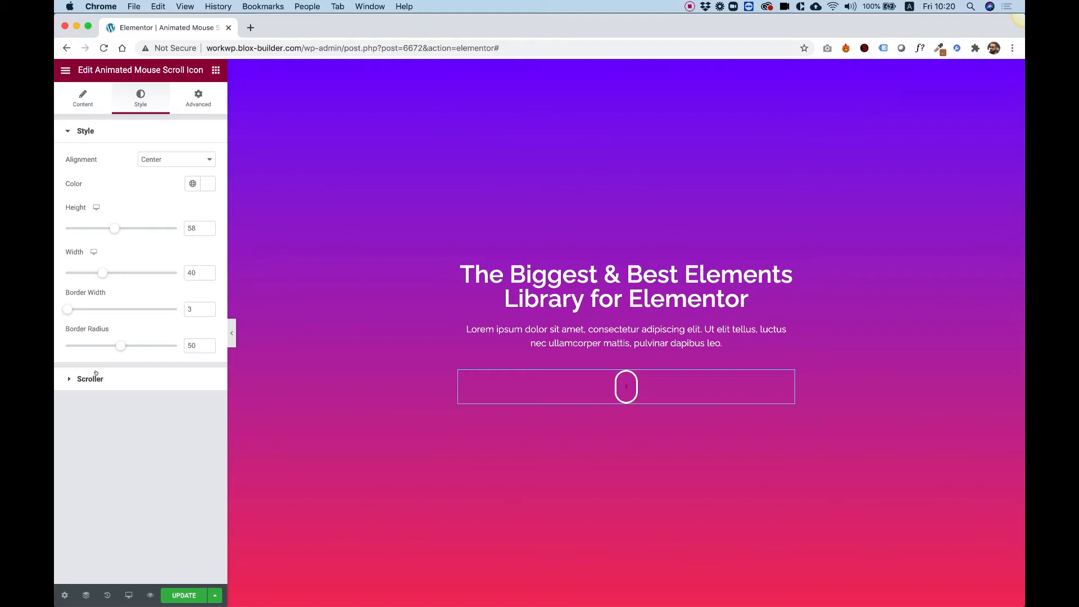
mouse_move(91, 379)
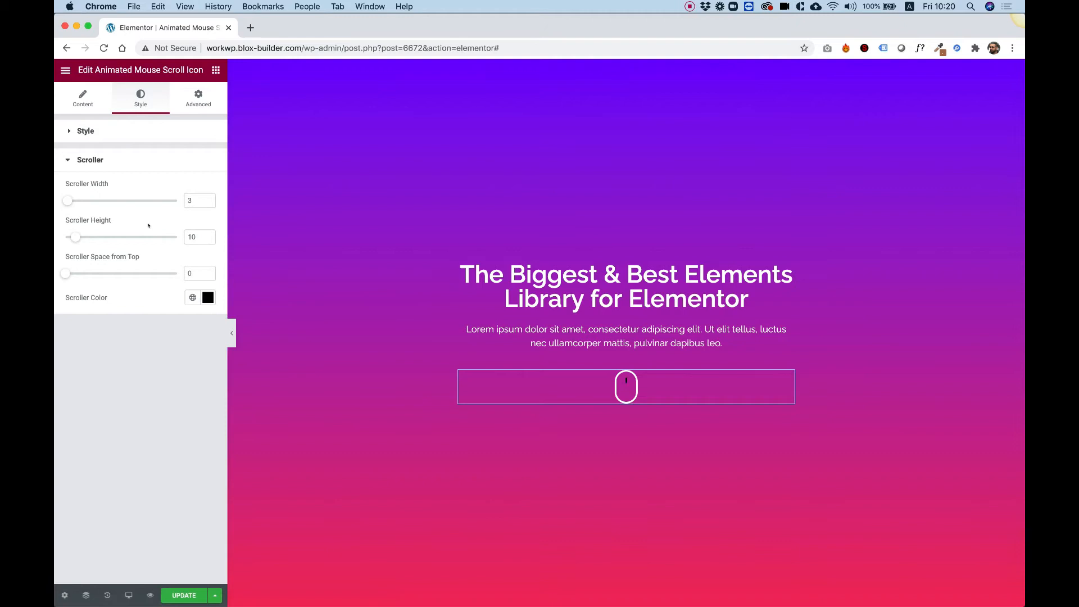
mouse_move(121, 220)
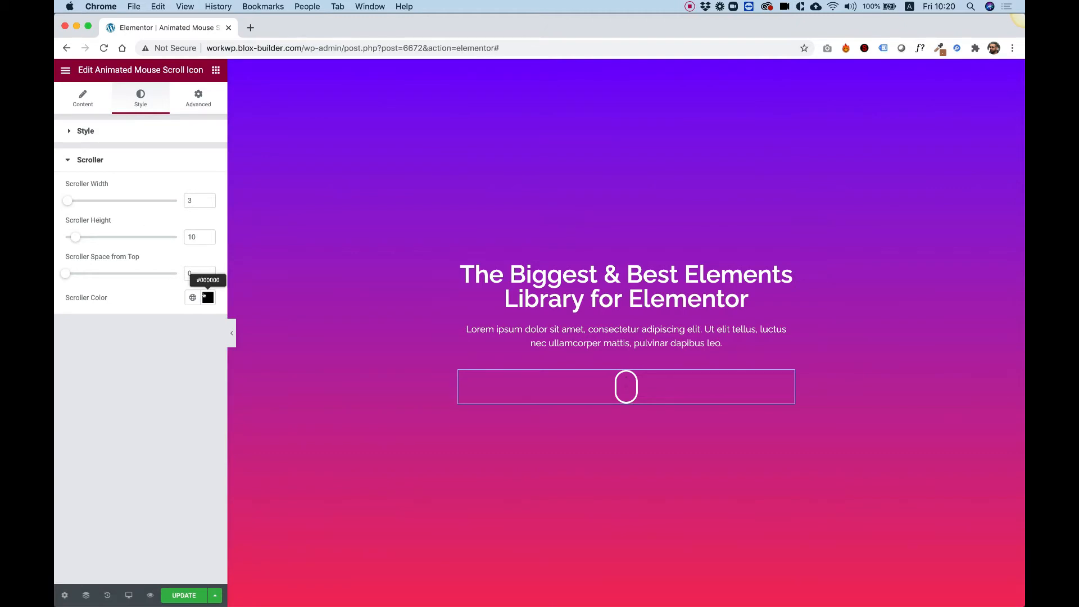
Step: Make the scroller white, 6 from the top, 5 wide and 13 high
click(207, 297)
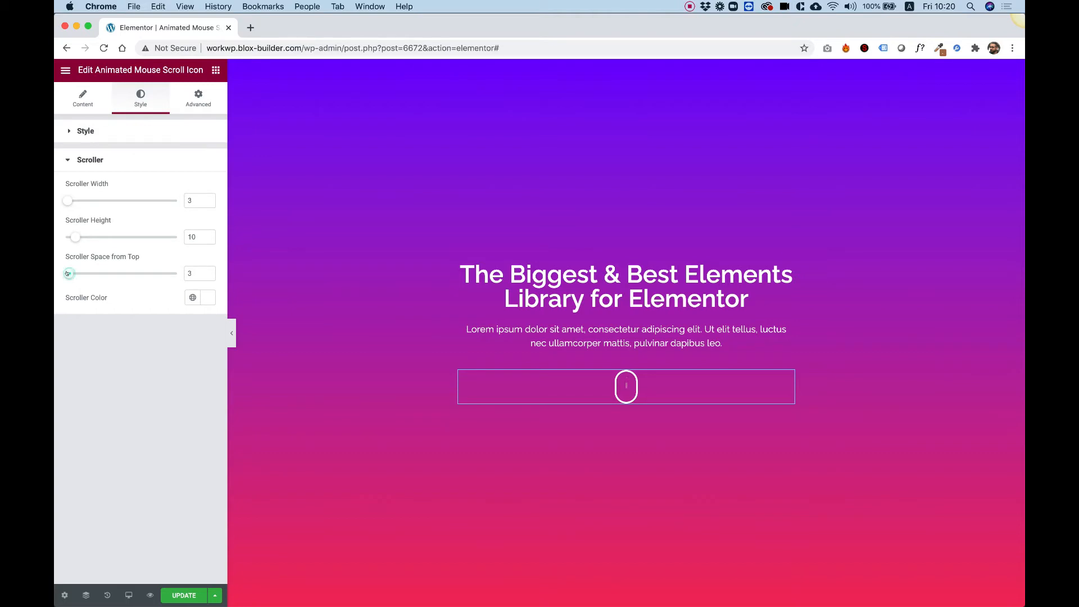
drag(68, 273, 72, 273)
text(13)
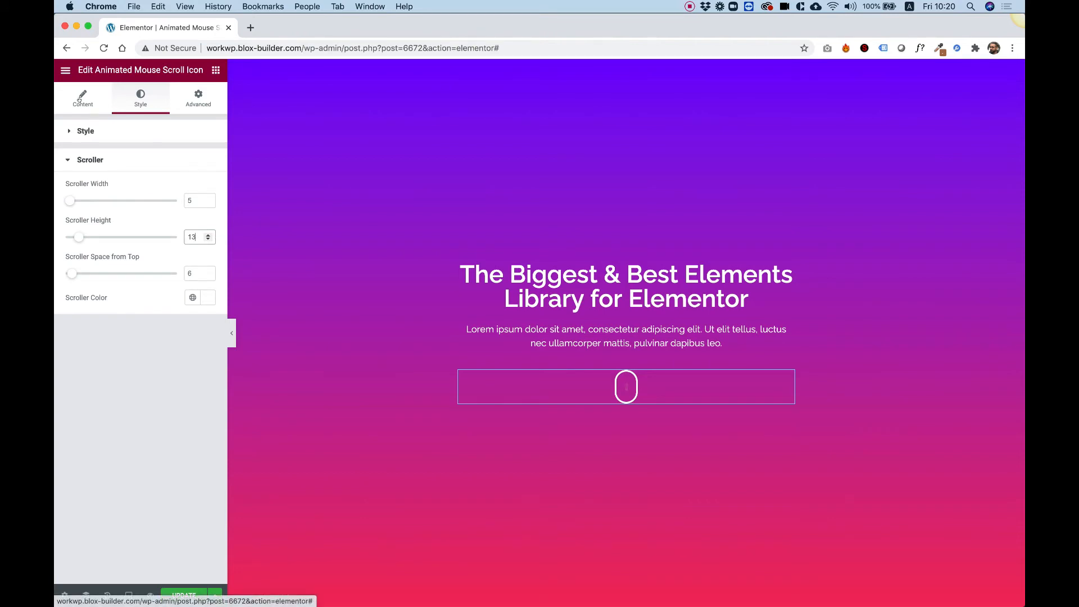
Step: Point the scroll icon's link to '#down' and bring the empty lower section into view
click(83, 98)
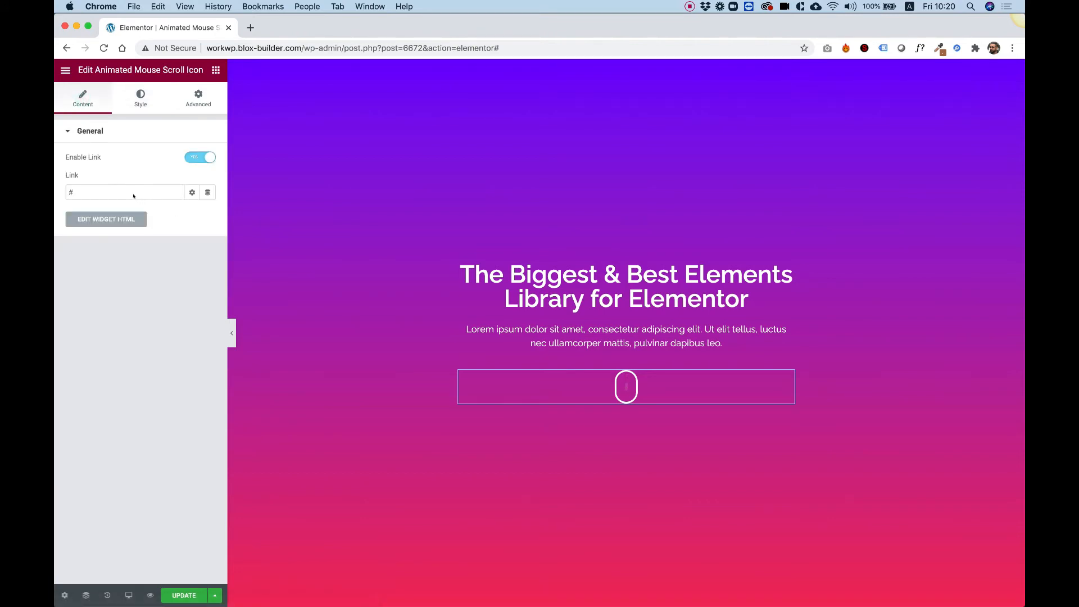
scroll(down, 3)
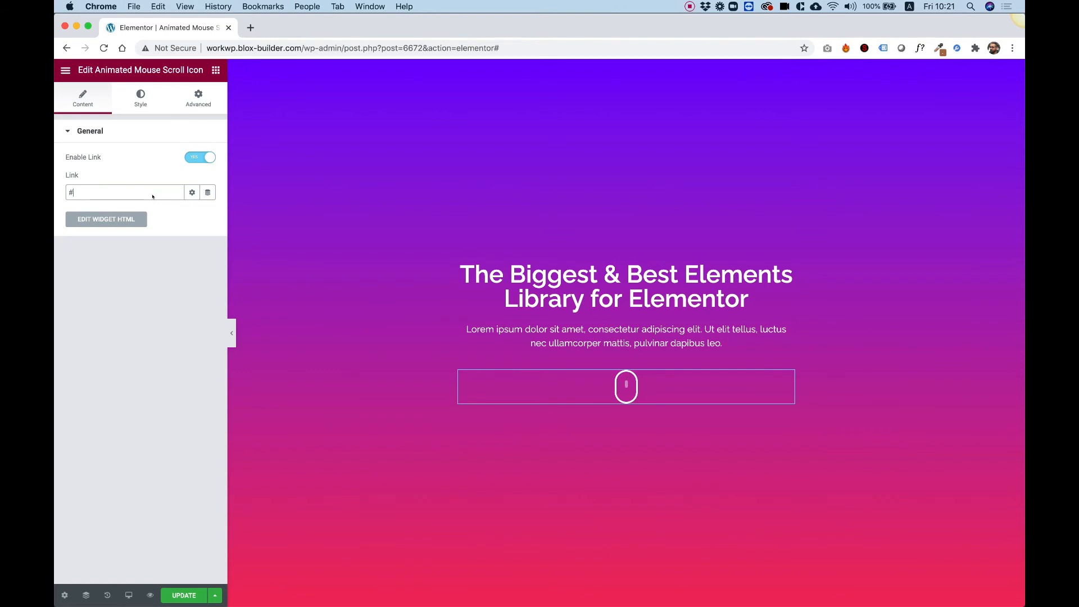
text(down)
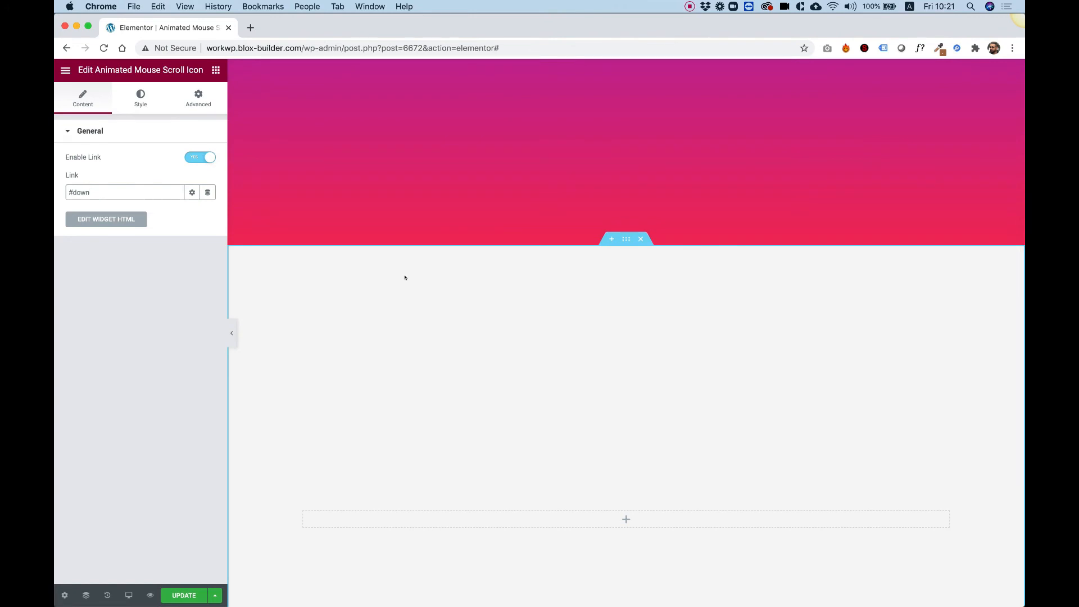
Step: Give the empty lower section CSS ID 'down' and test the icon's jump to it
right_click(405, 277)
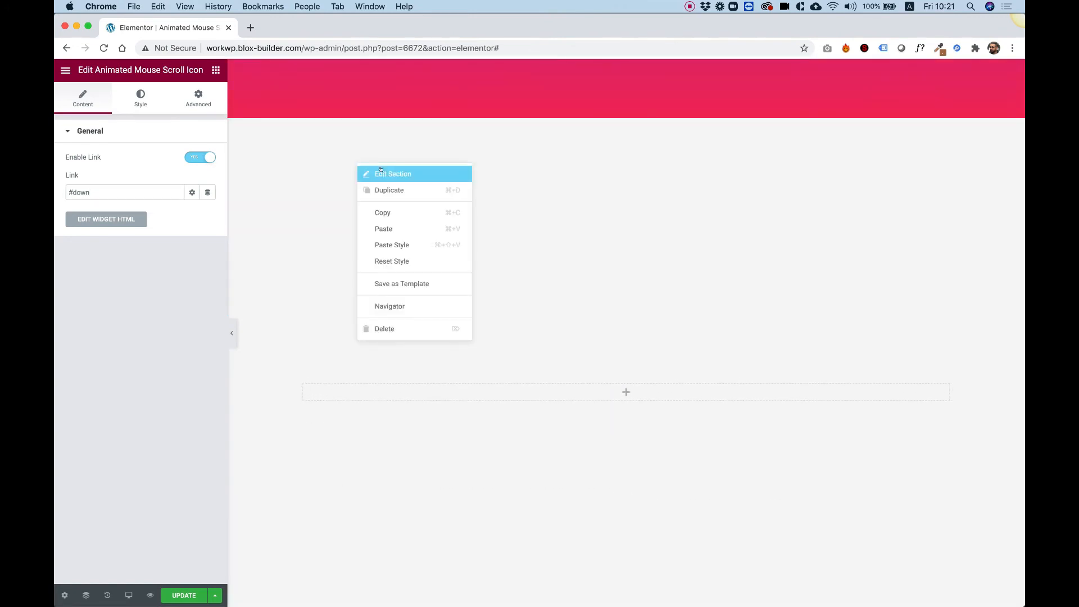
click(393, 174)
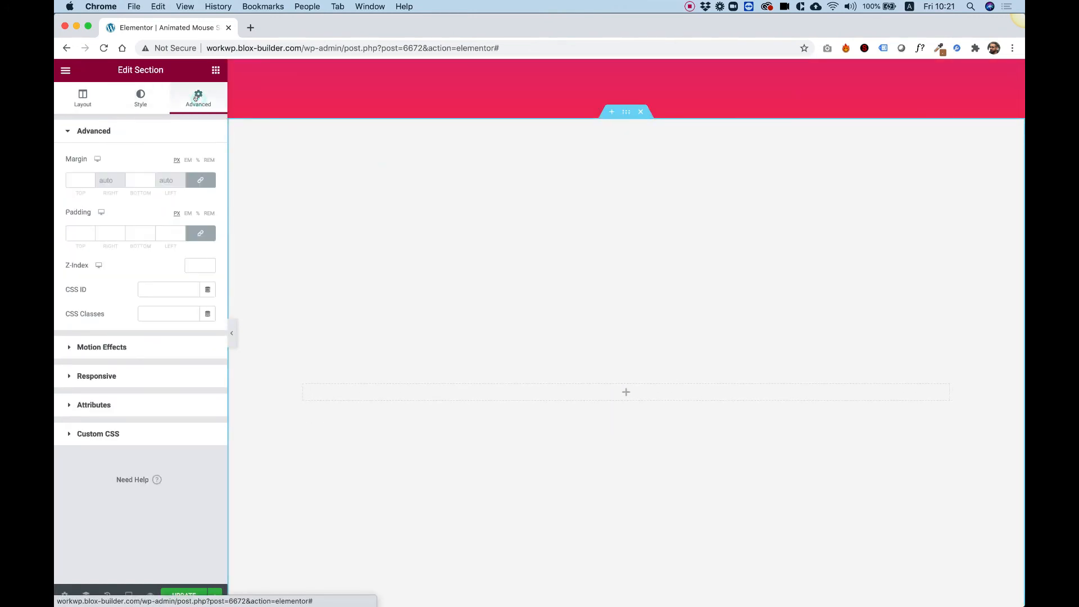
click(168, 290)
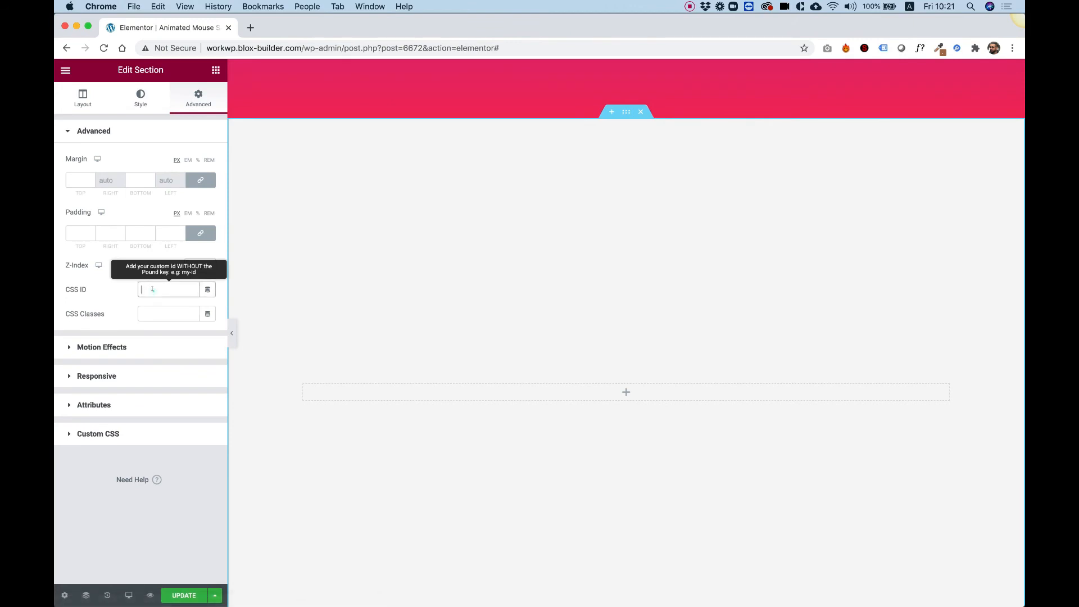
text(dow)
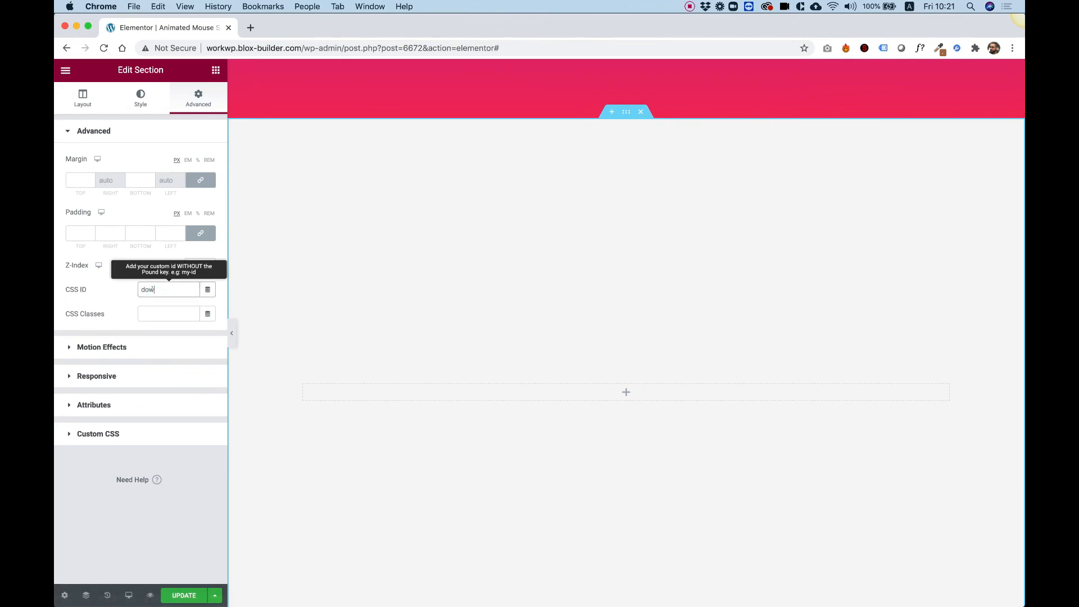
text(n)
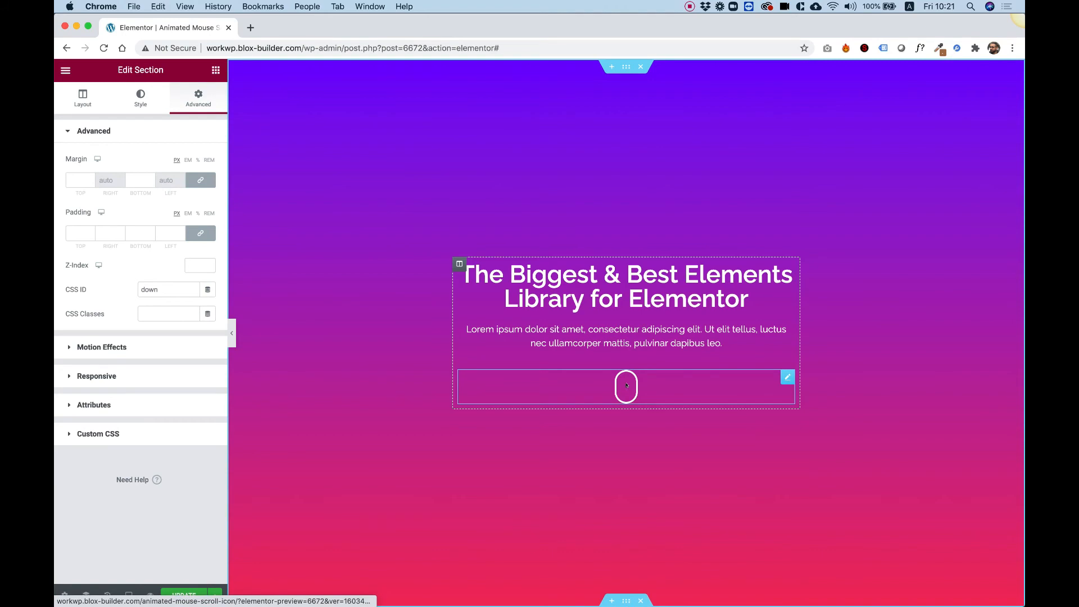
click(626, 385)
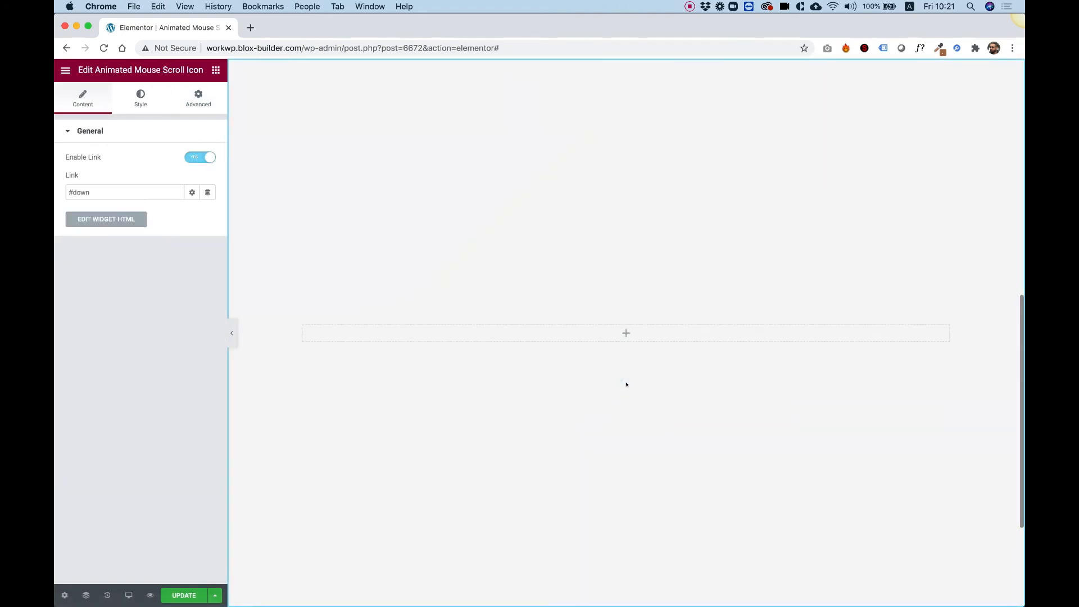